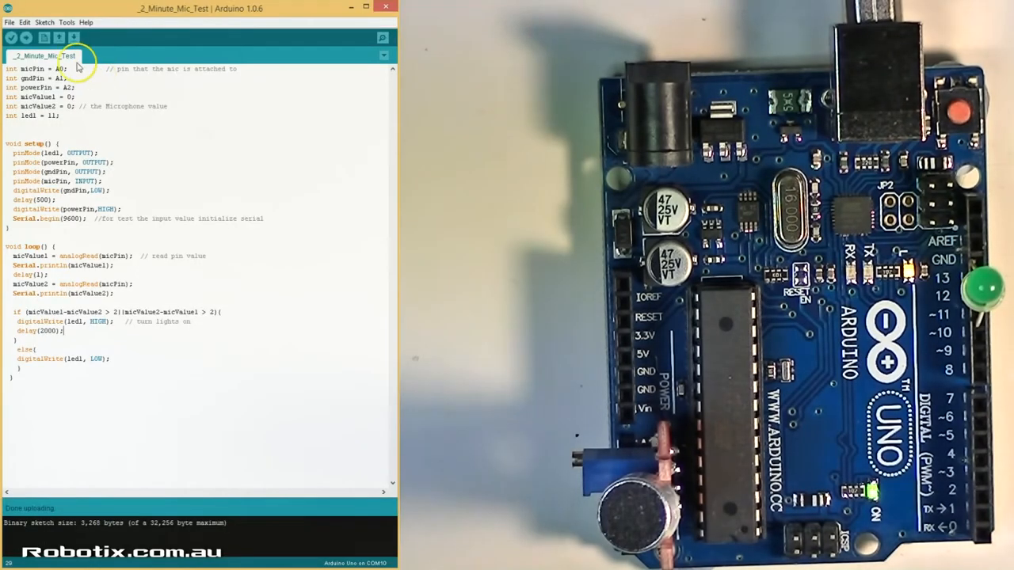
Upload the clap-switch sketch with the lightOn toggle to the Arduino Uno.
double_click(59, 68)
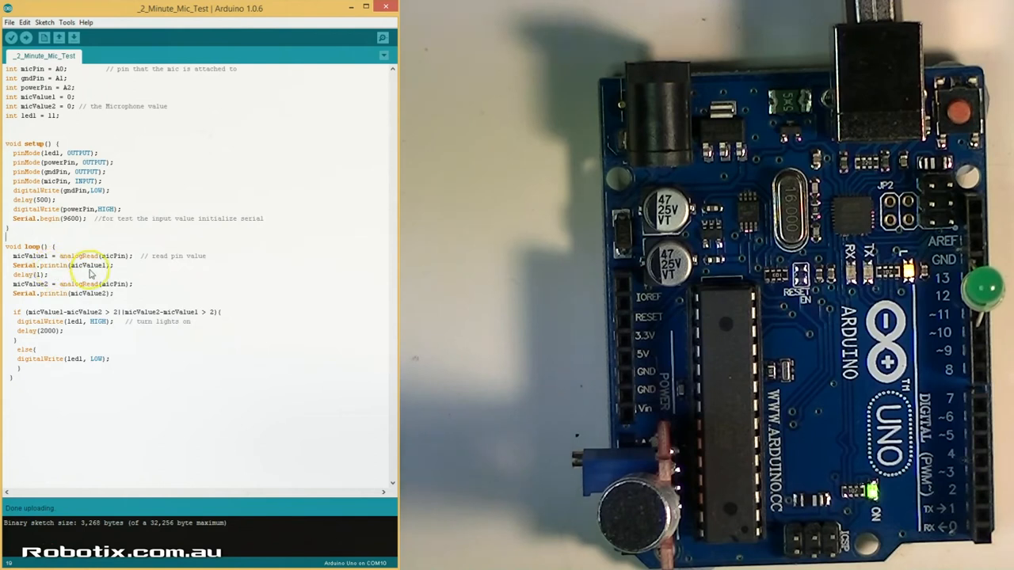
mouse_move(29, 261)
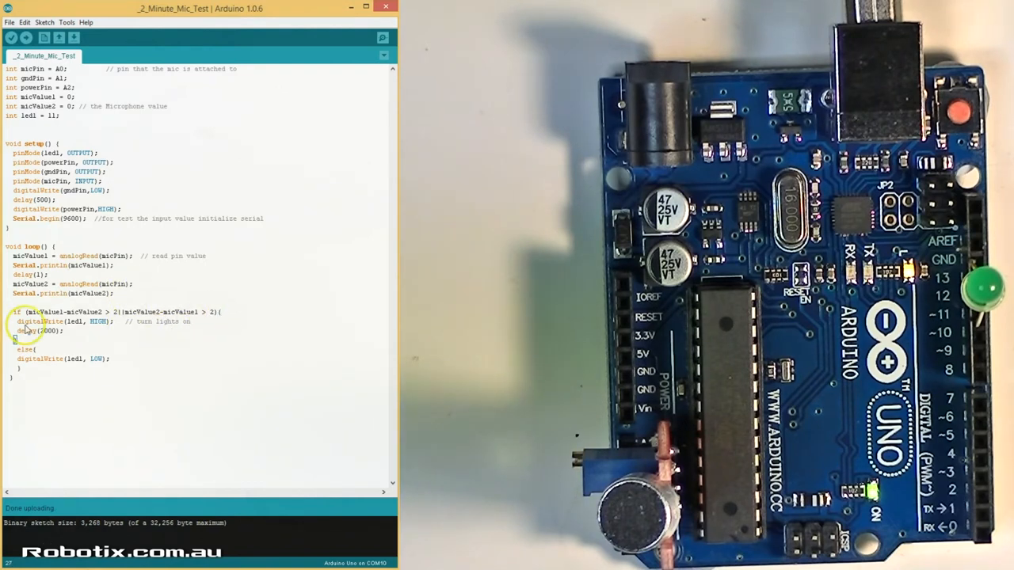
mouse_move(85, 326)
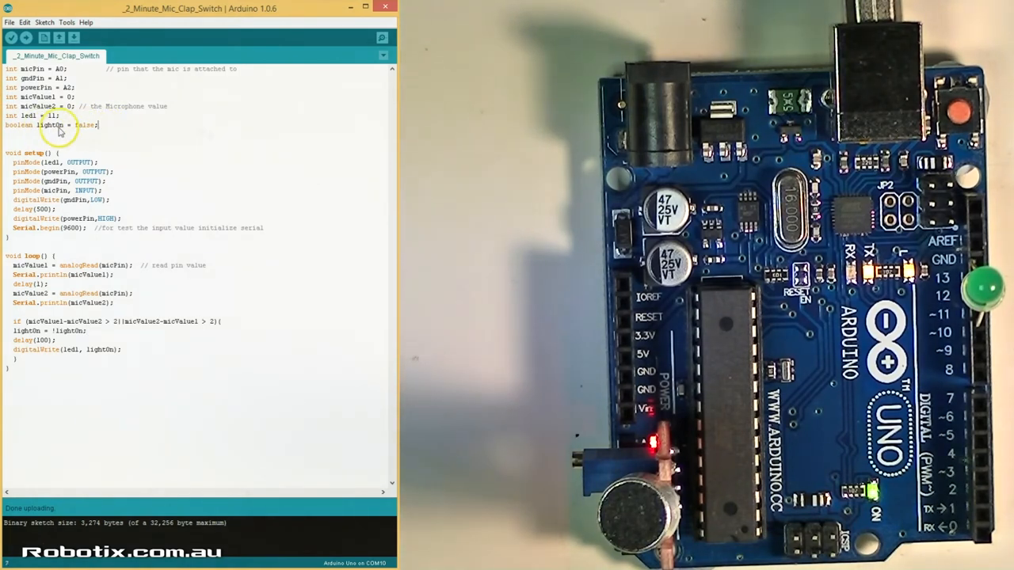
mouse_move(89, 134)
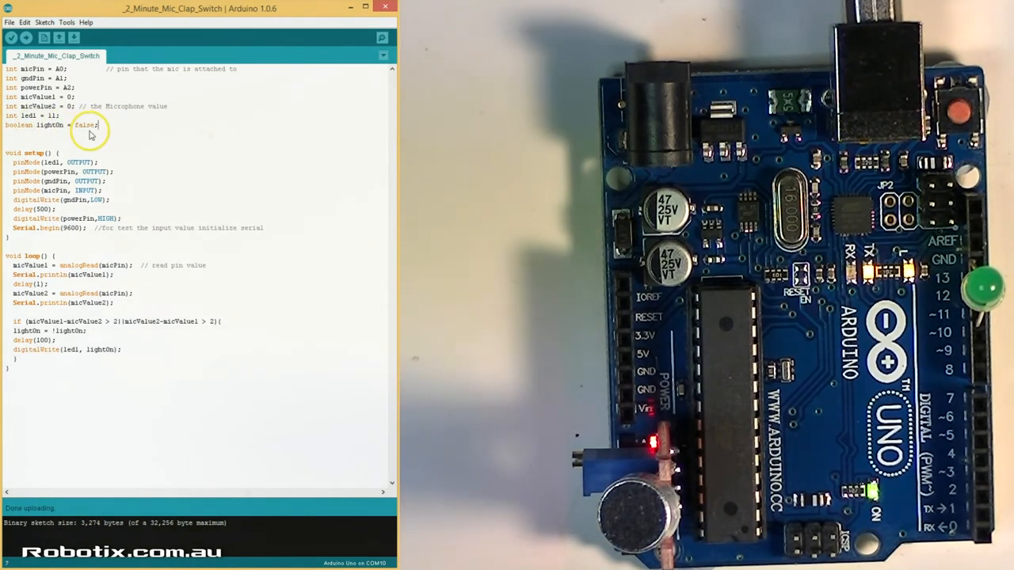
mouse_move(117, 133)
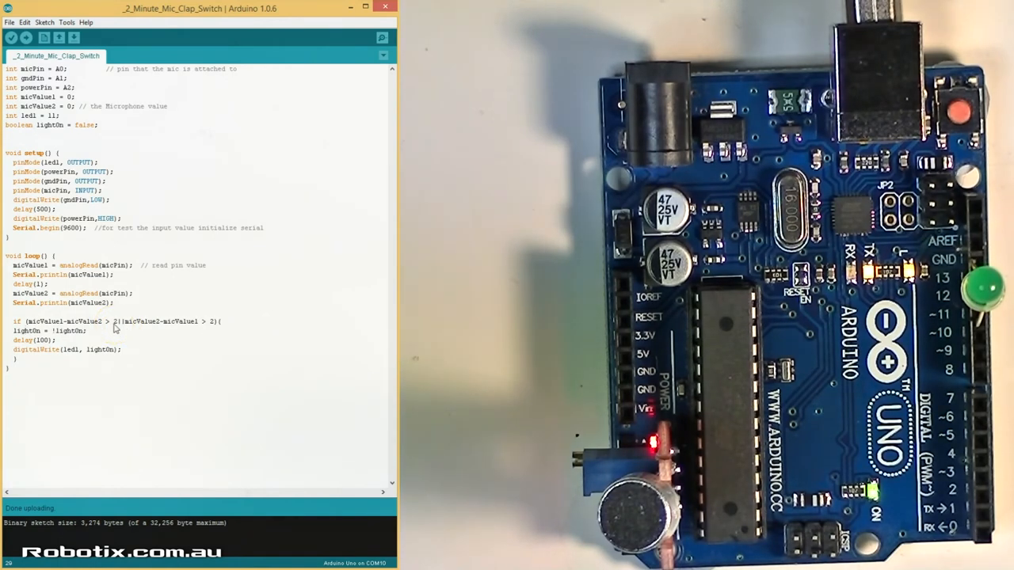
mouse_move(117, 327)
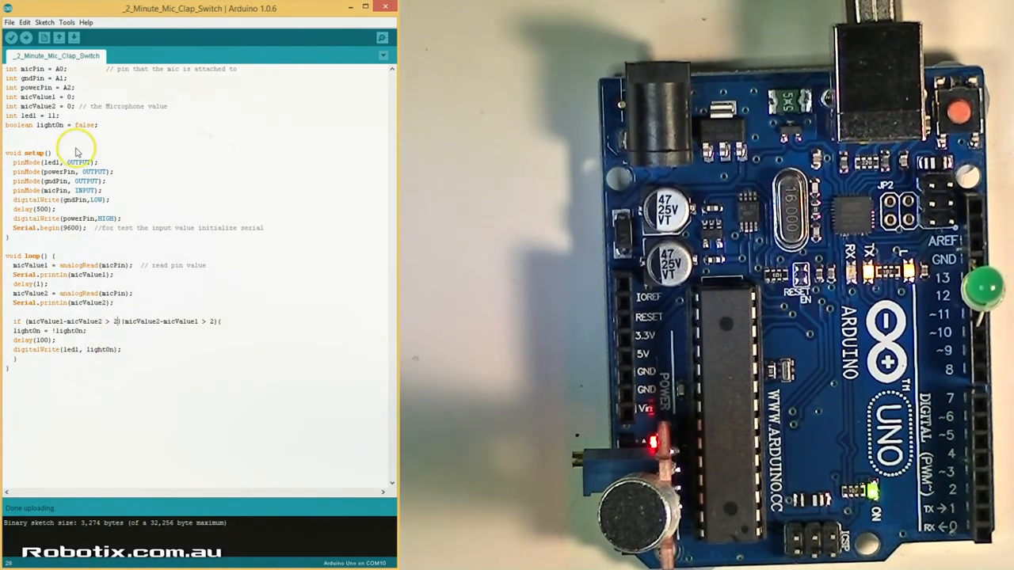
mouse_move(103, 352)
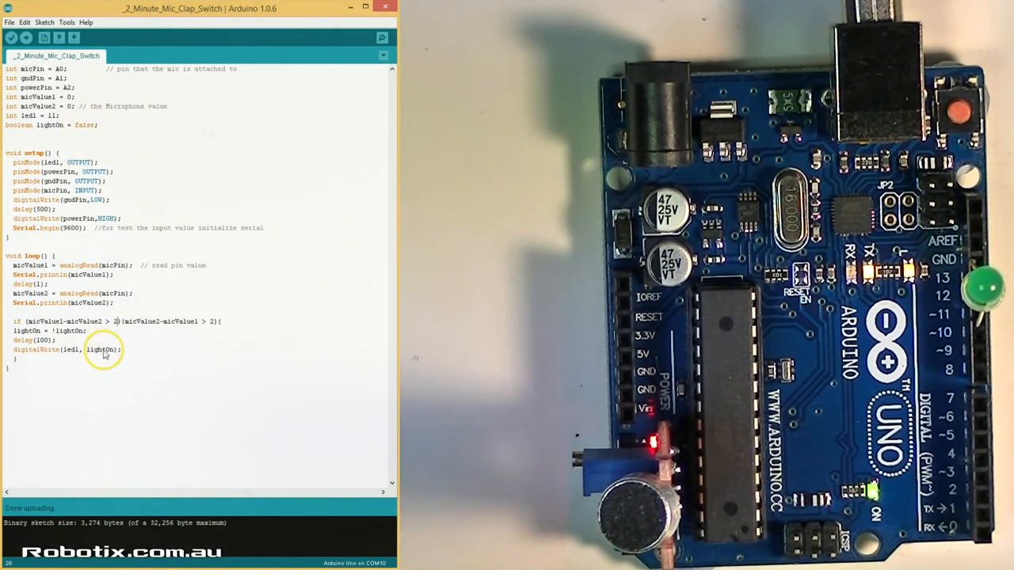
left_click(25, 38)
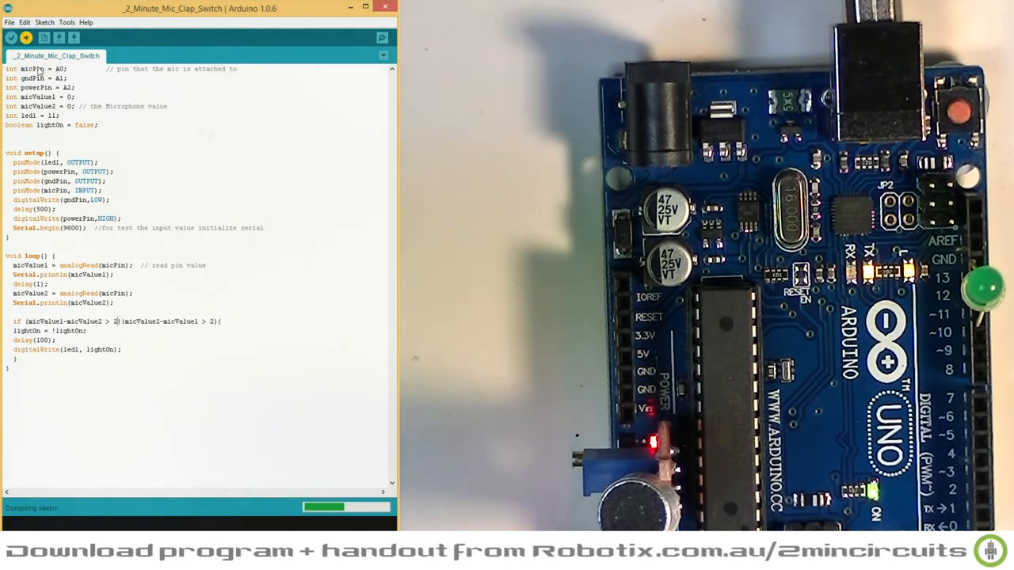